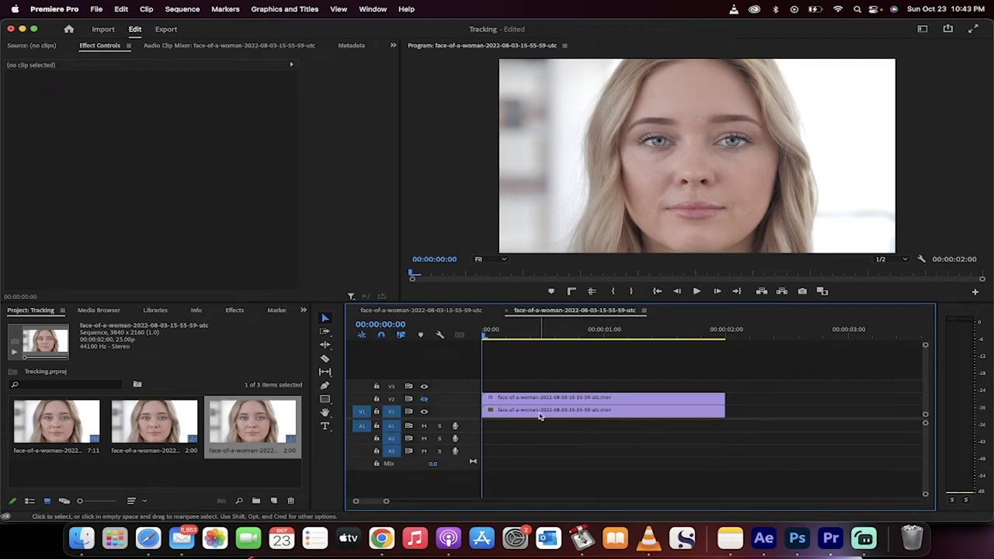
mouse_move(424, 401)
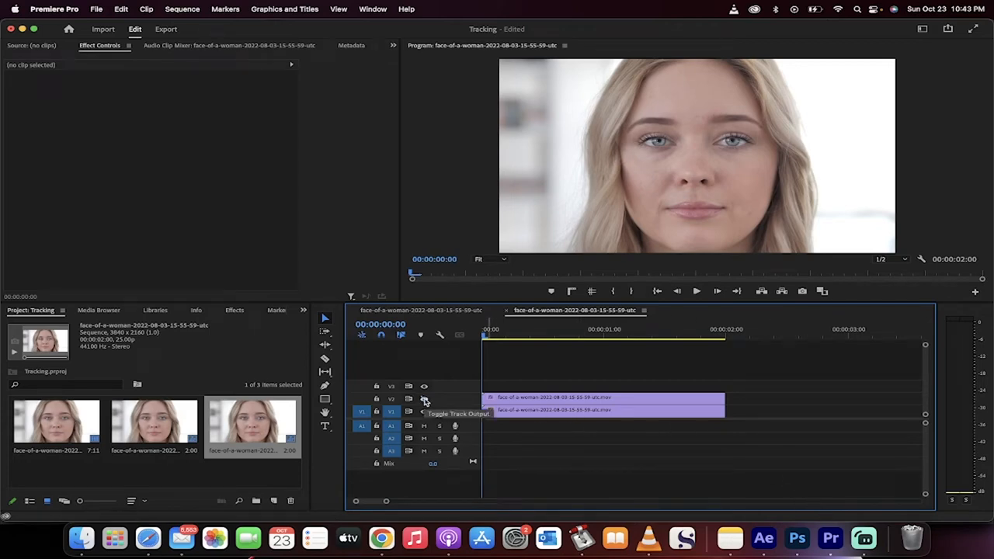
Toggle V2 track output, scrub the timeline and delete the old sequences, keeping only the source clip
left_click(425, 411)
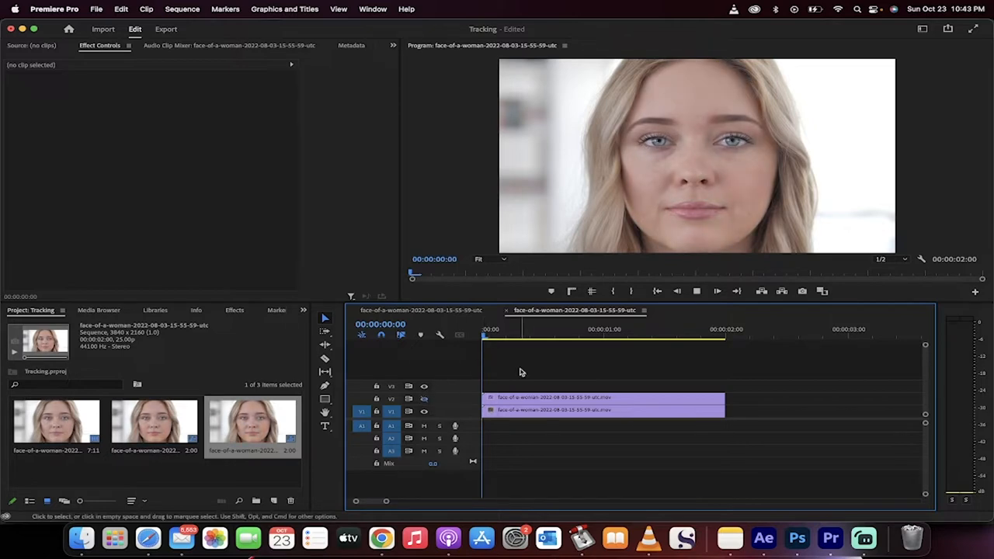
left_click(667, 335)
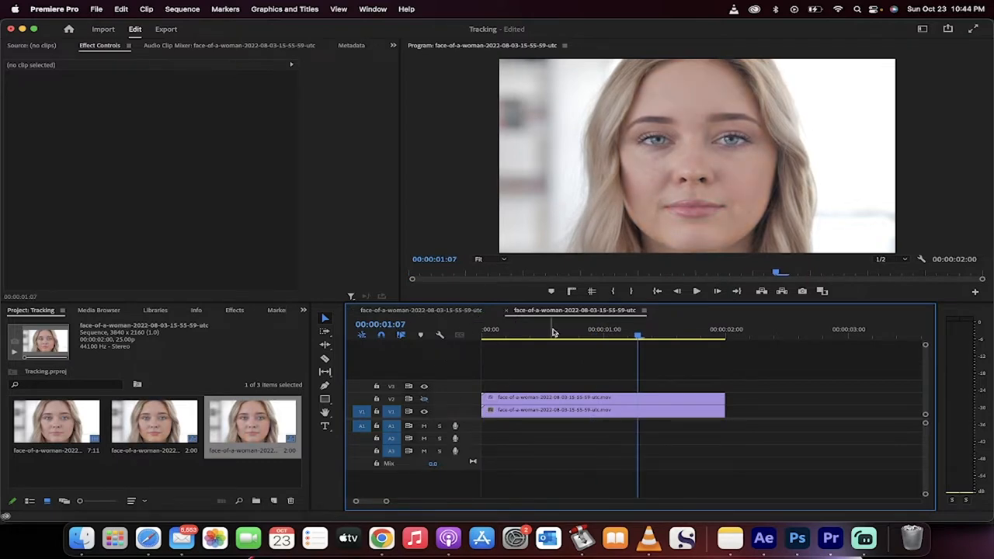
left_click(602, 398)
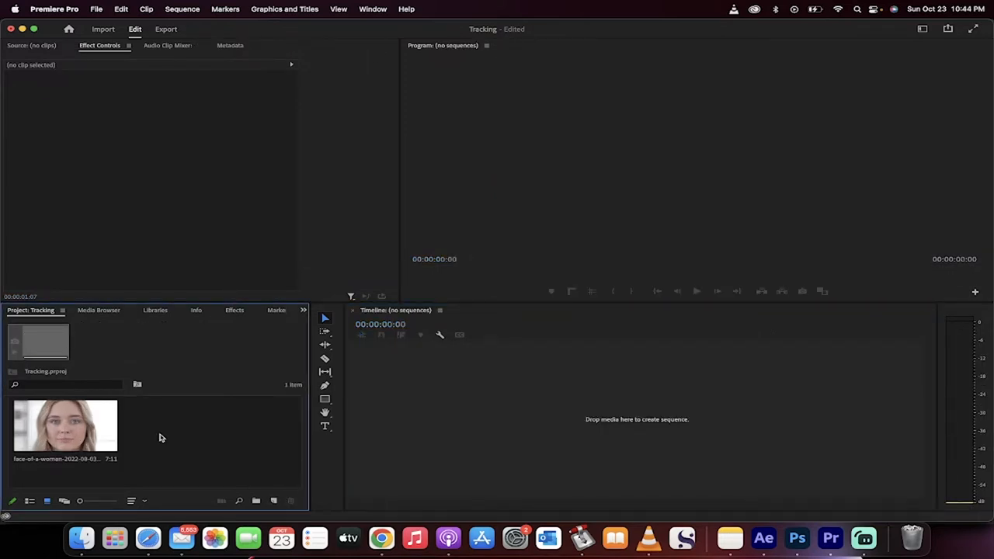
Create a sequence from the portrait clip and trim its end to 00:00:02:00
left_click(65, 426)
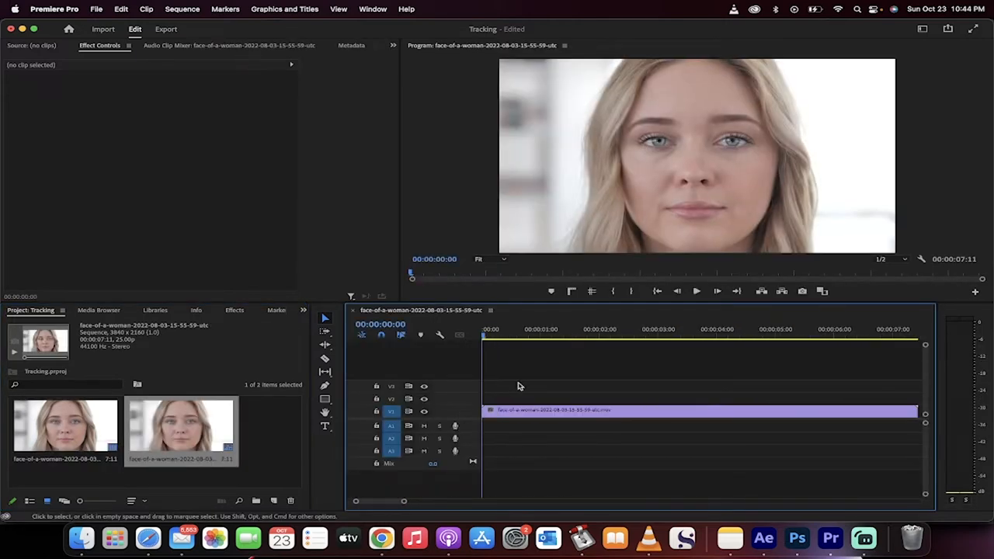
left_click(558, 329)
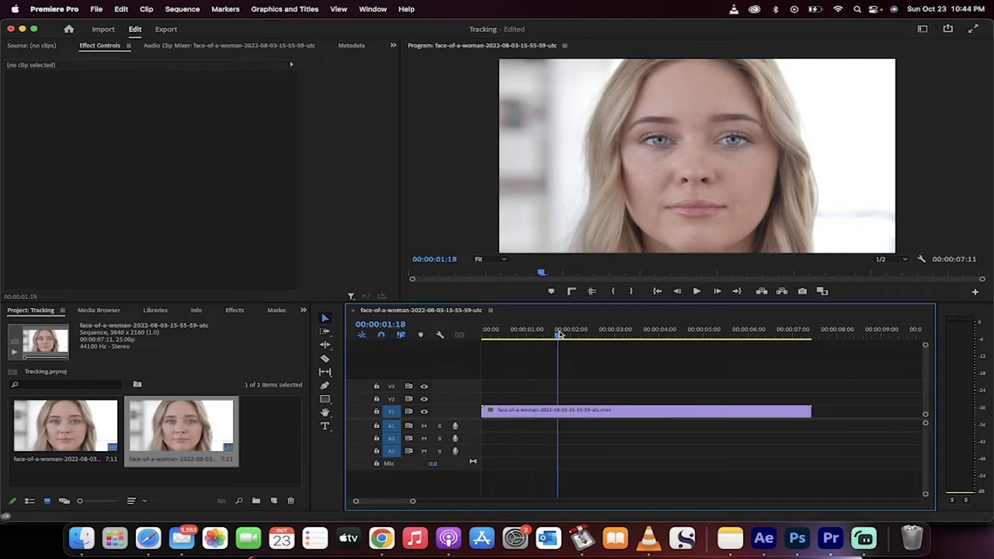
left_click(571, 329)
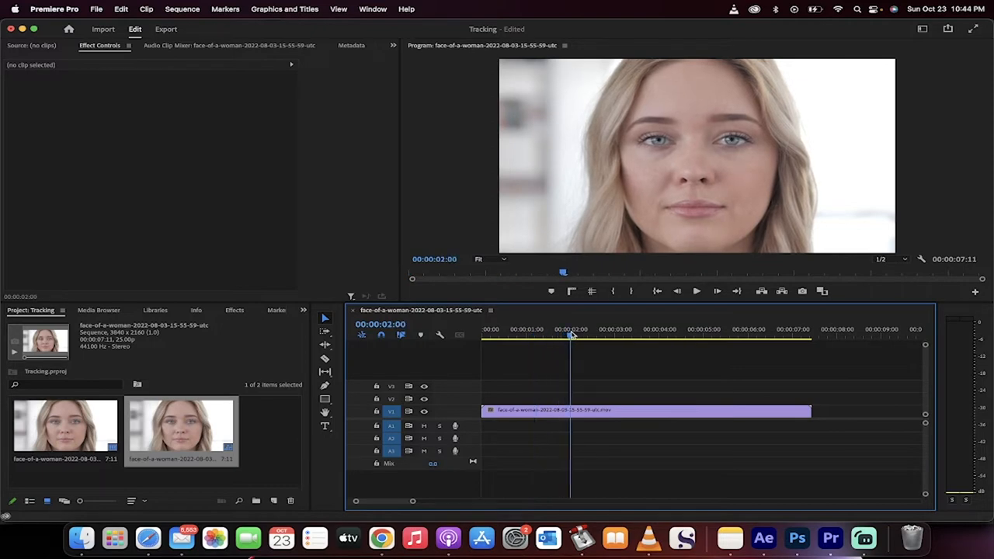
left_click_drag(810, 410, 632, 410)
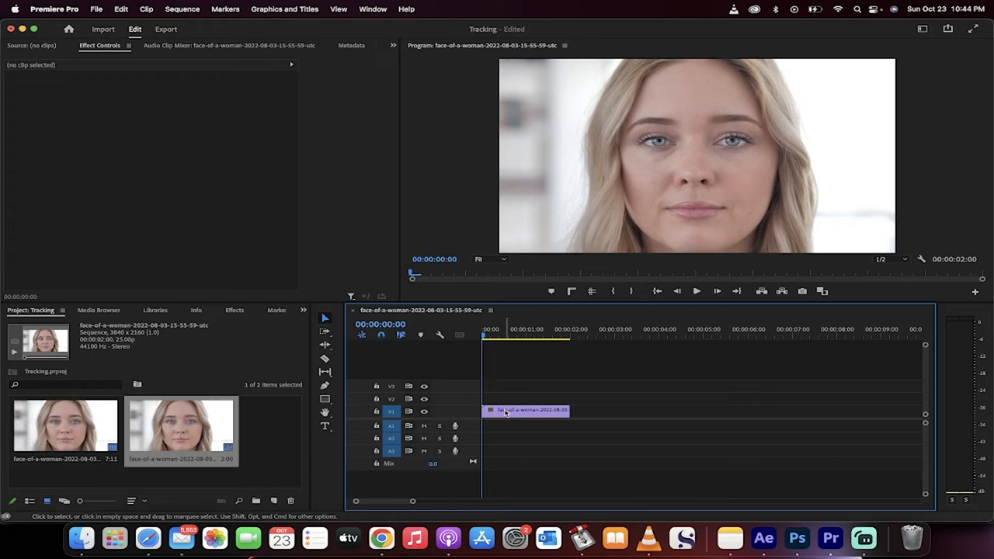
mouse_move(528, 410)
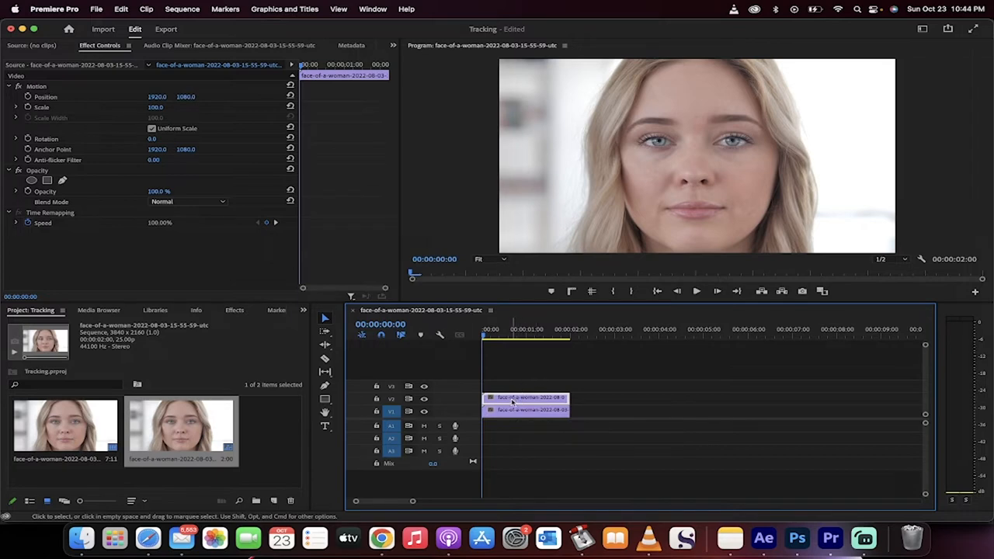
mouse_move(532, 410)
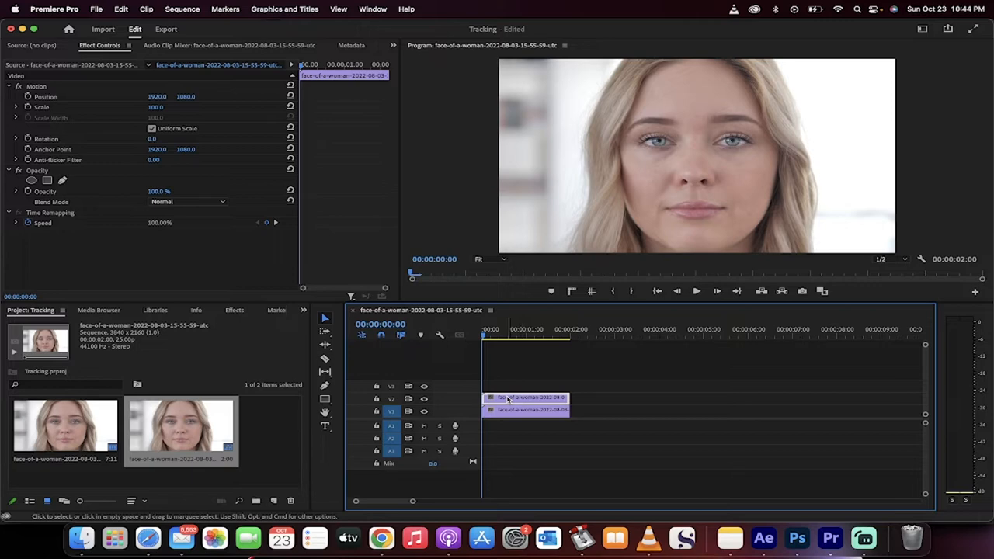
mouse_move(508, 399)
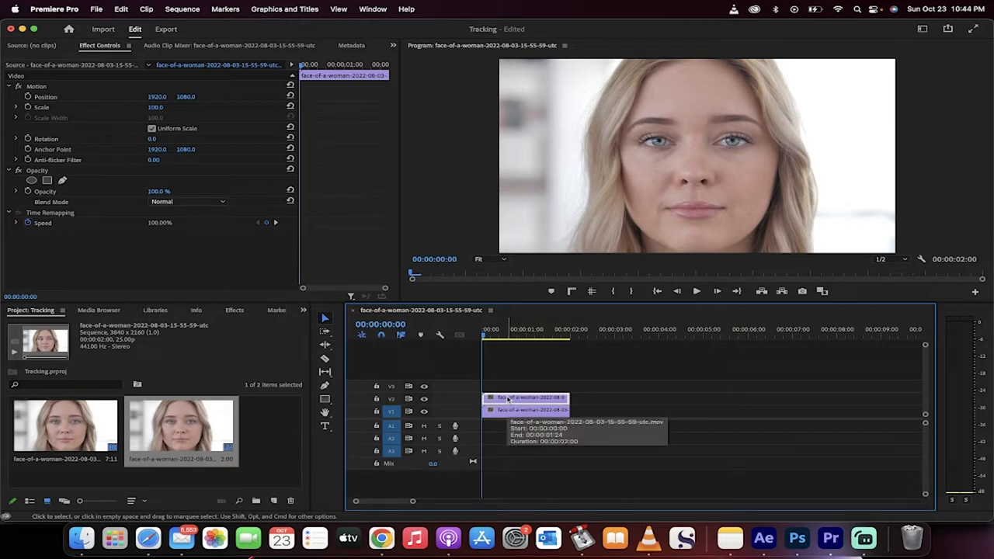
mouse_move(237, 314)
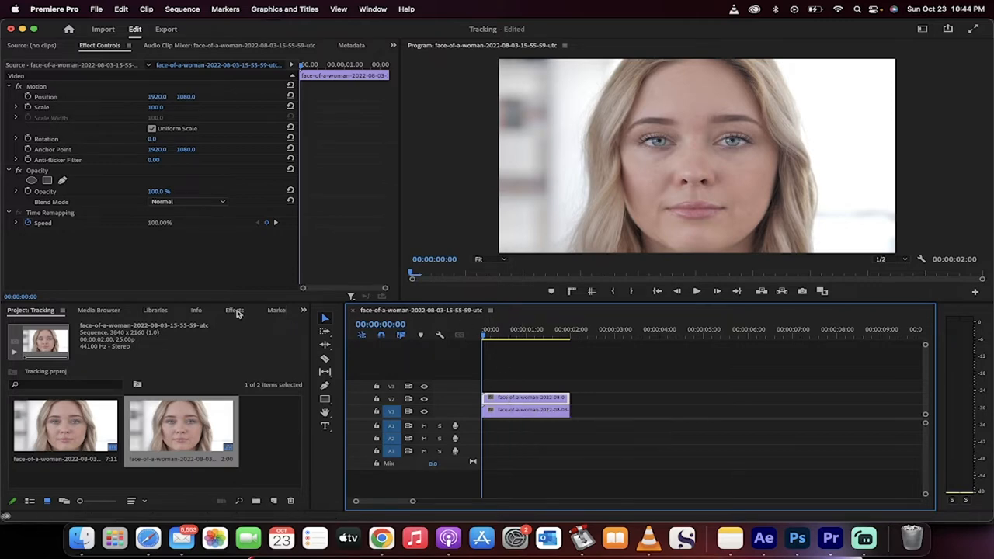
Search 'lumetri color' in Effects and apply Lumetri Color to the V2 clip
left_click(234, 310)
type("lumetri color")
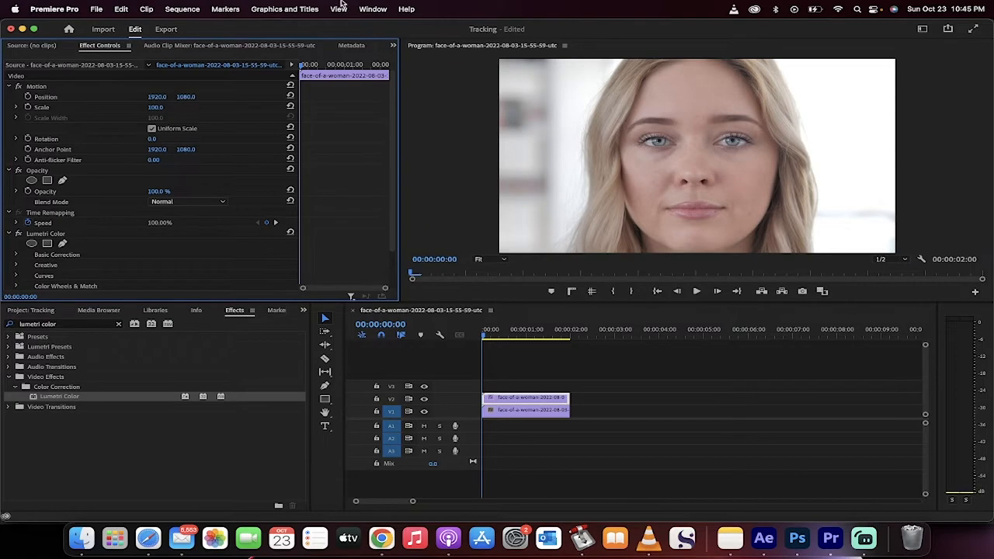
left_click(373, 8)
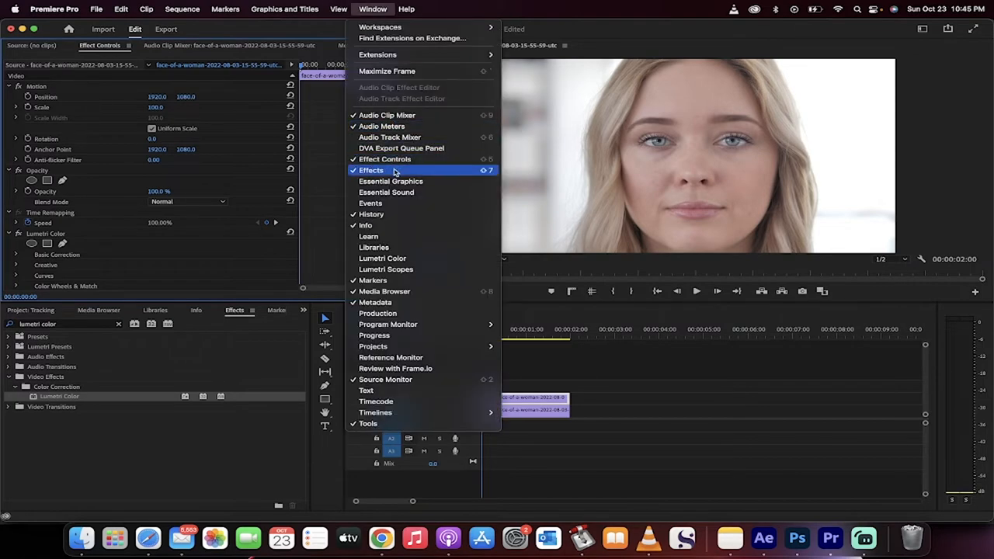
mouse_move(374, 170)
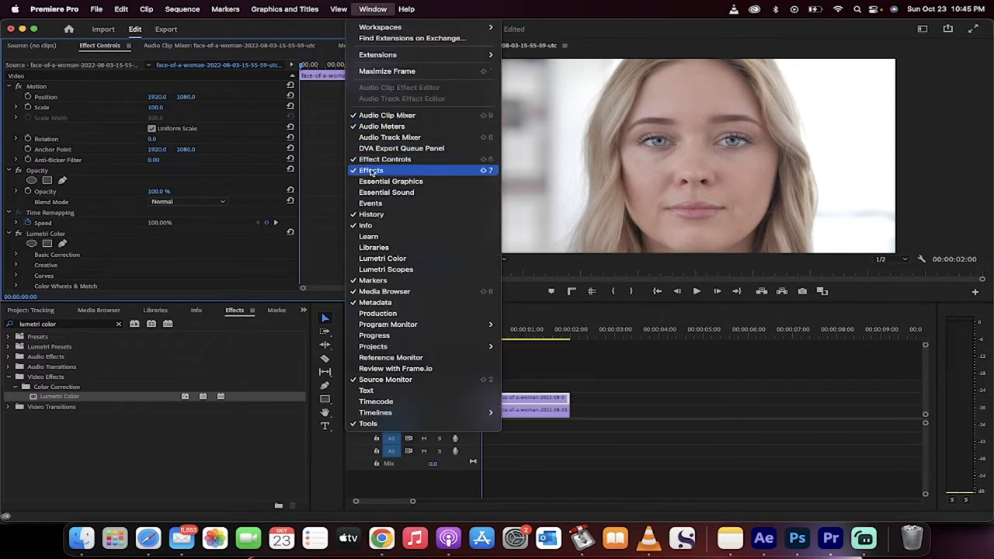
mouse_move(380, 27)
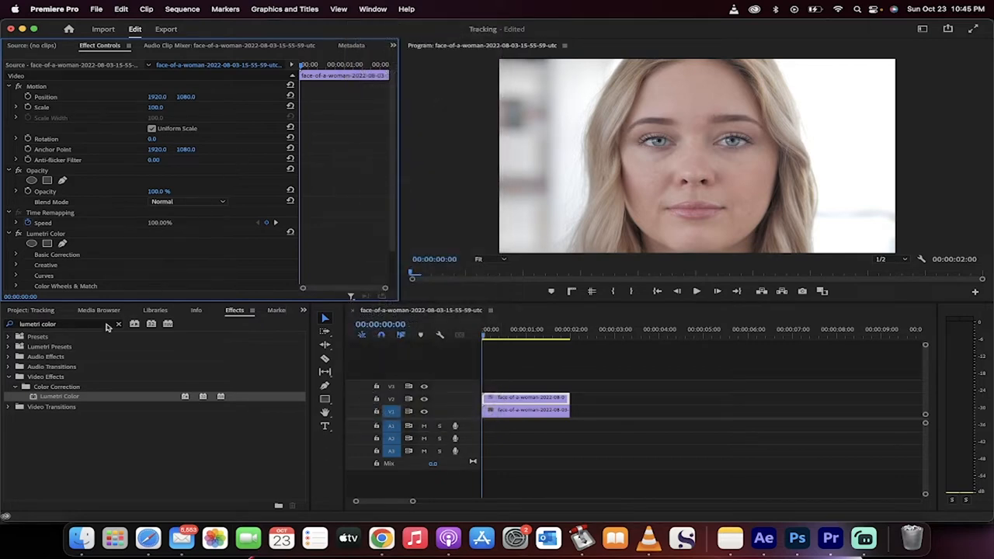
left_click(45, 233)
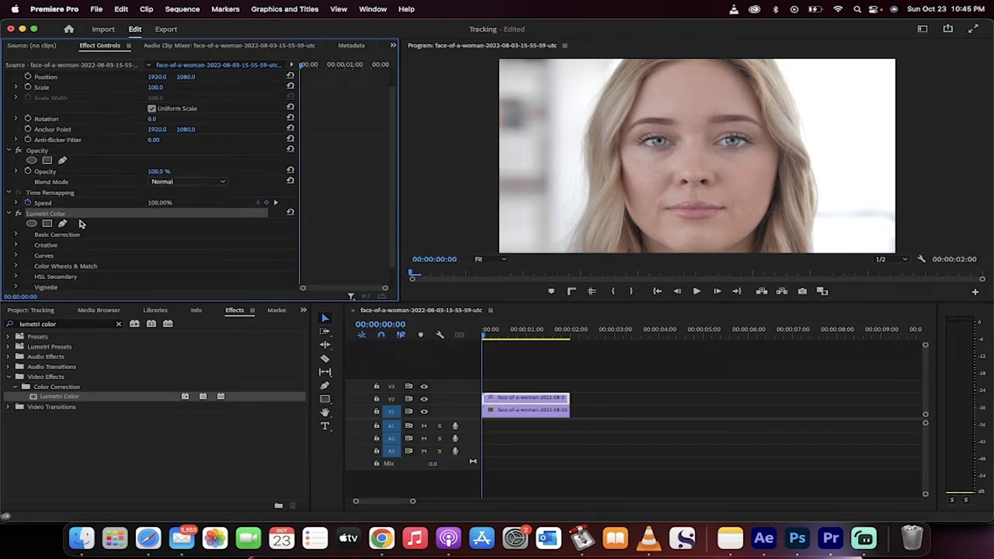
mouse_move(62, 224)
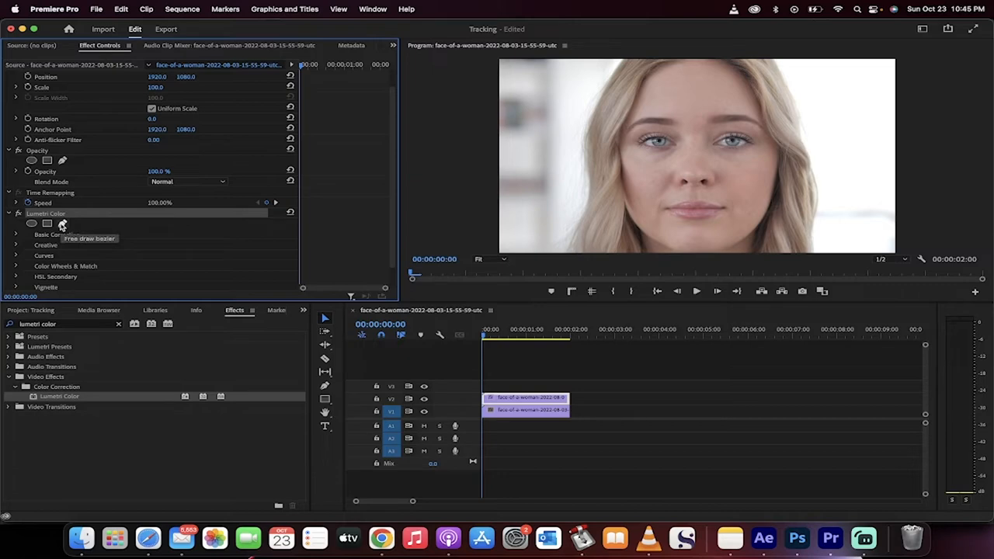
Draw a free bezier Lumetri Color mask around the woman's lips
left_click(62, 224)
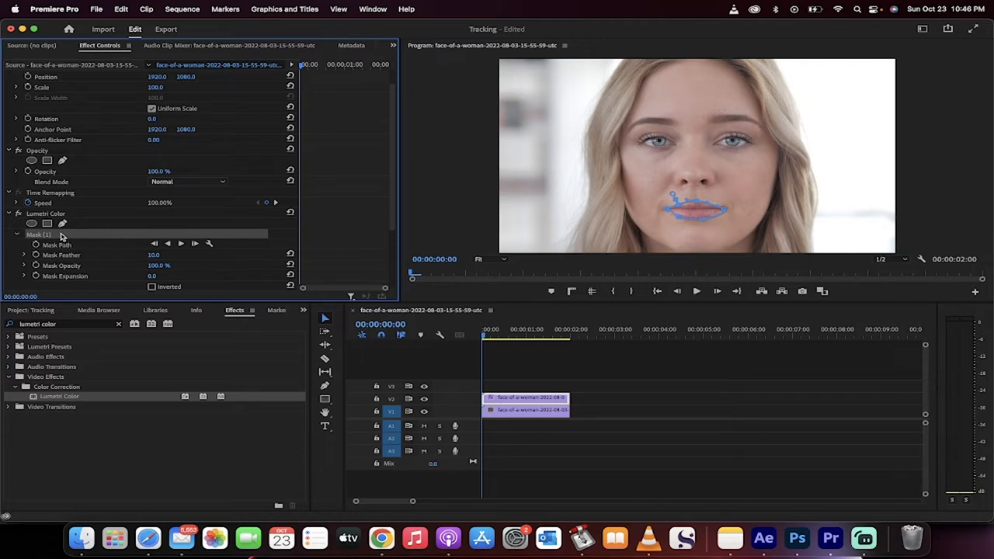
scroll("down", 3)
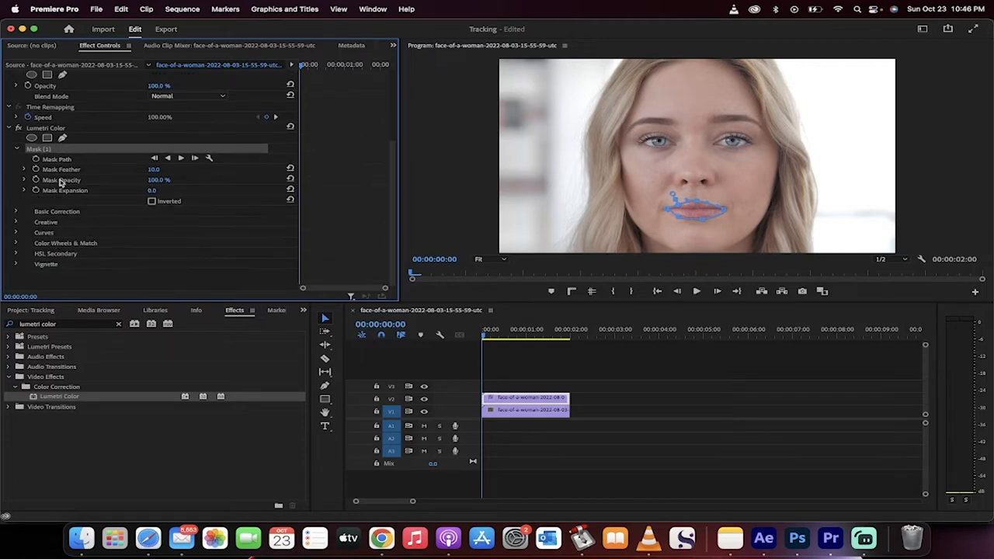
mouse_move(17, 216)
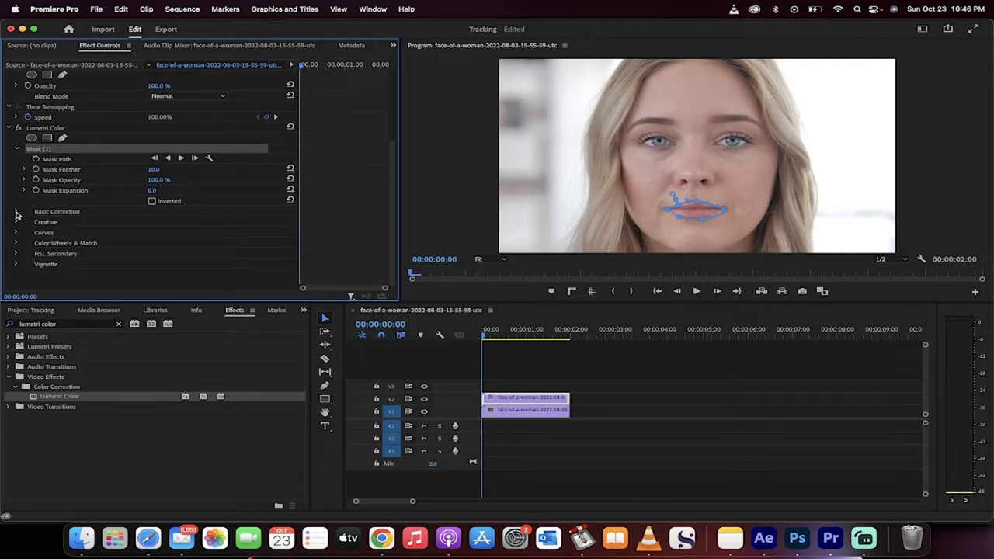
Grade the lips in Basic Correction: raise exposure and blacks, lower highlights, shadows and whites
left_click(17, 211)
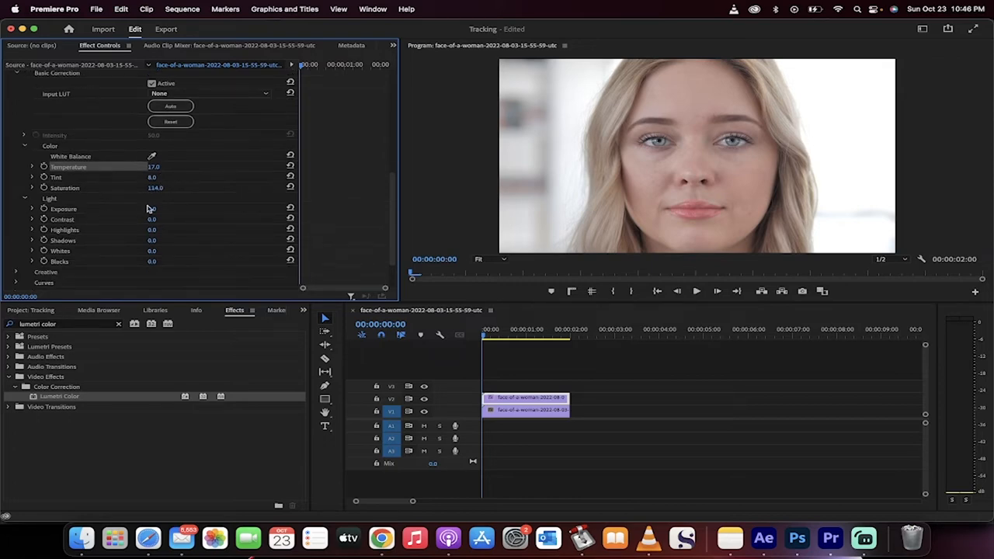
left_click_drag(151, 209, 159, 209)
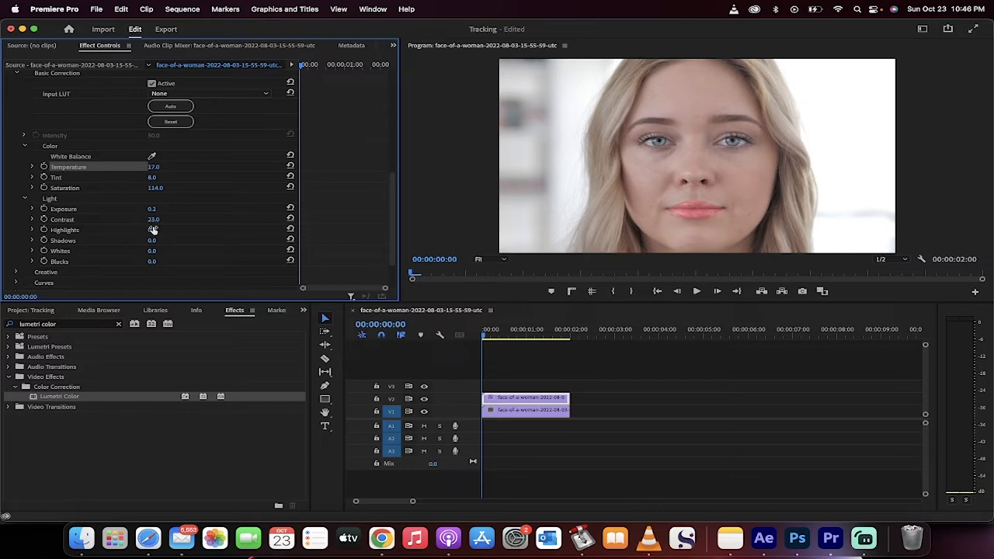
left_click_drag(153, 230, 160, 230)
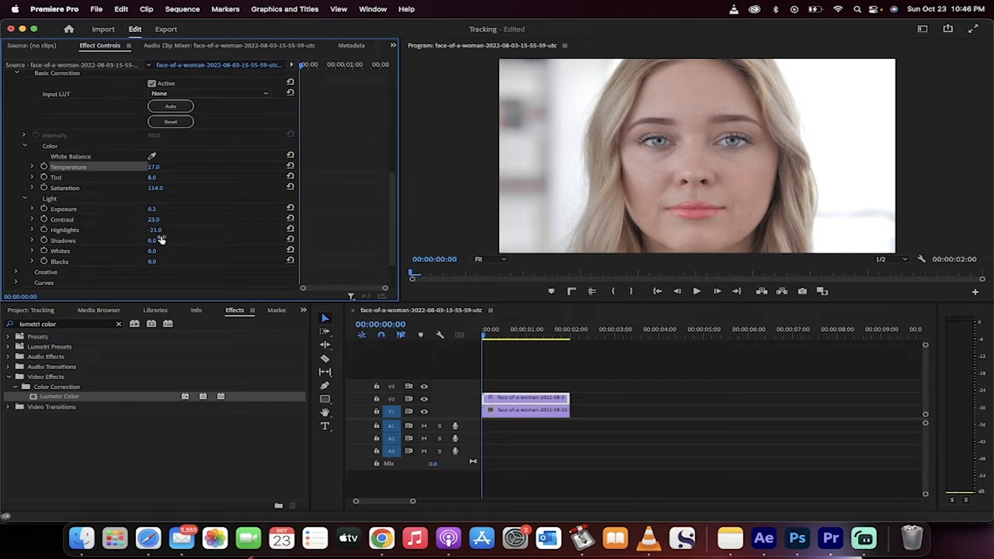
left_click_drag(156, 240, 156, 251)
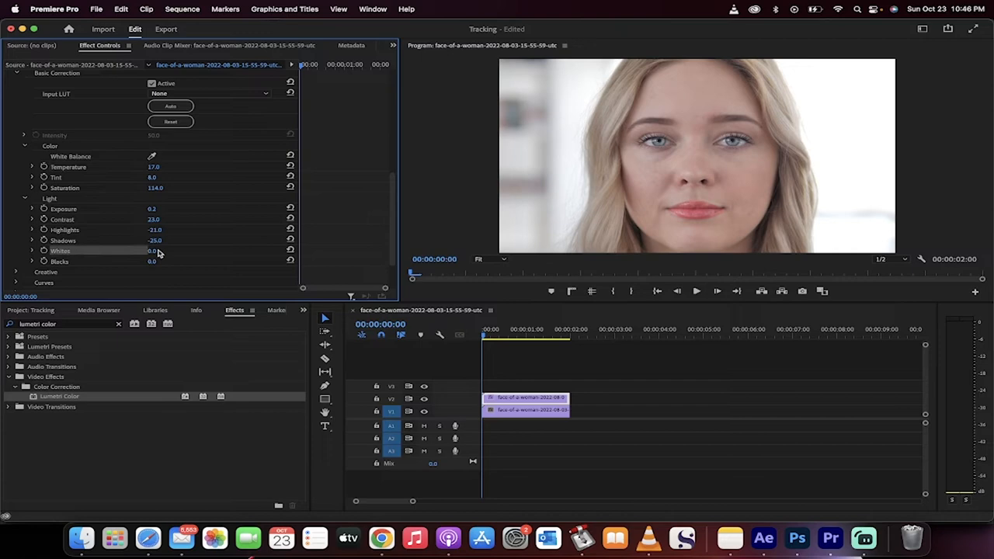
left_click_drag(154, 250, 154, 260)
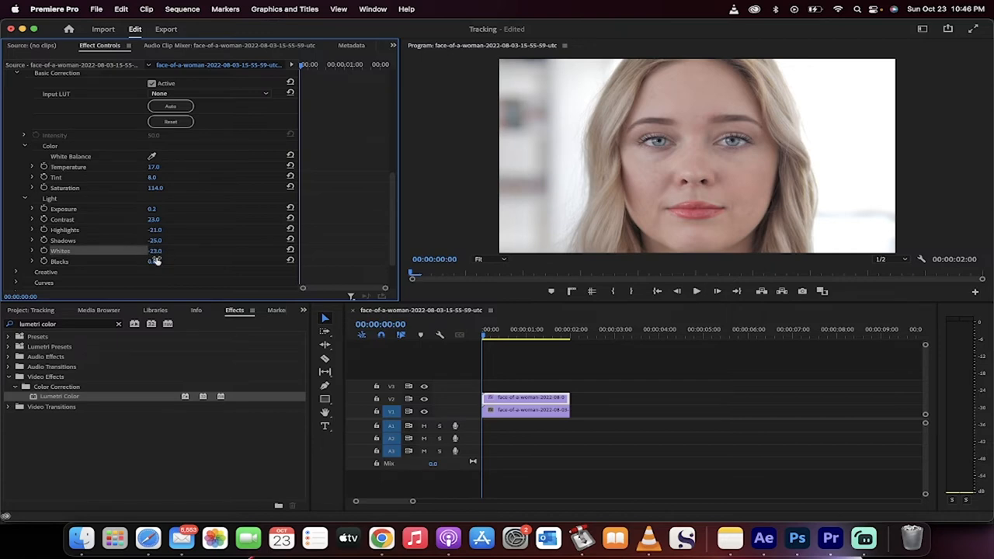
left_click_drag(152, 261, 163, 261)
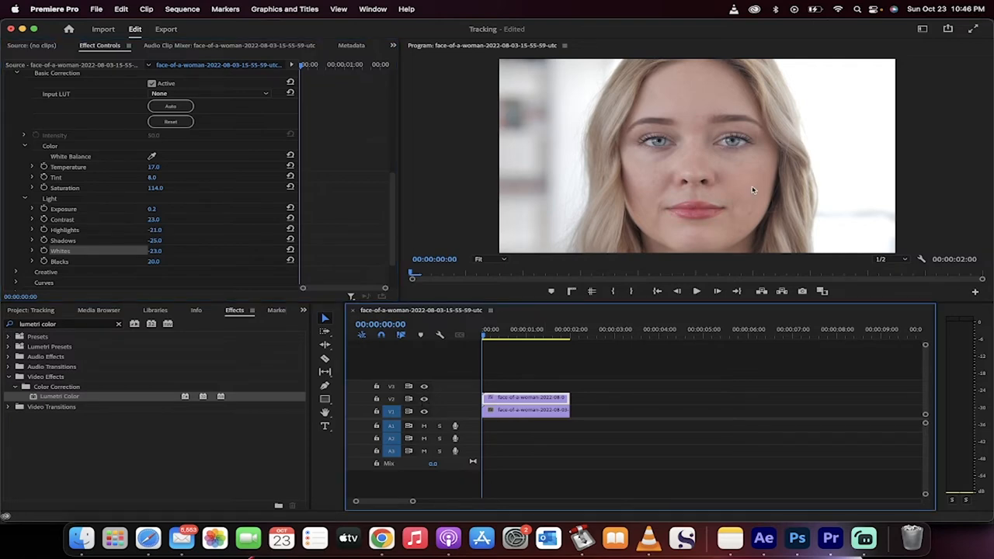
mouse_move(722, 216)
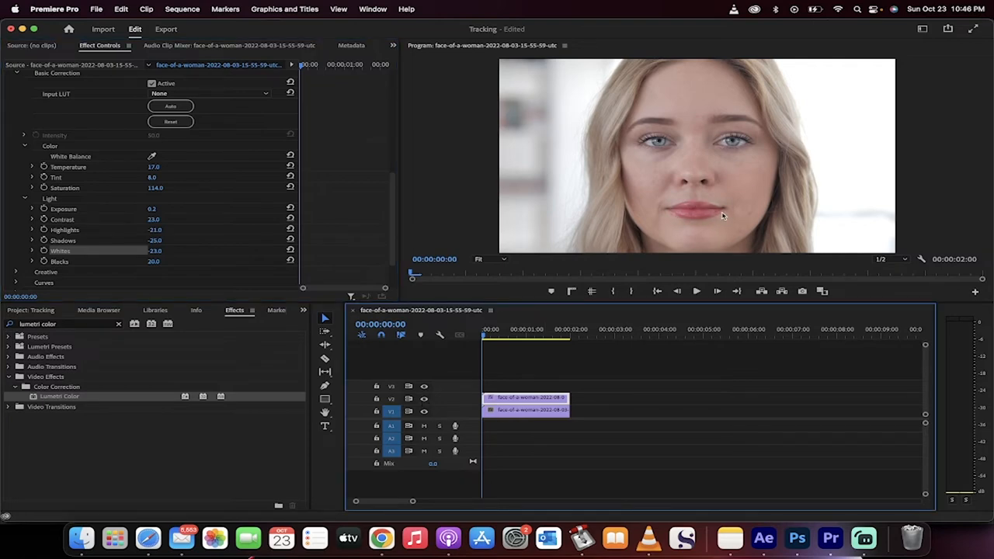
mouse_move(540, 322)
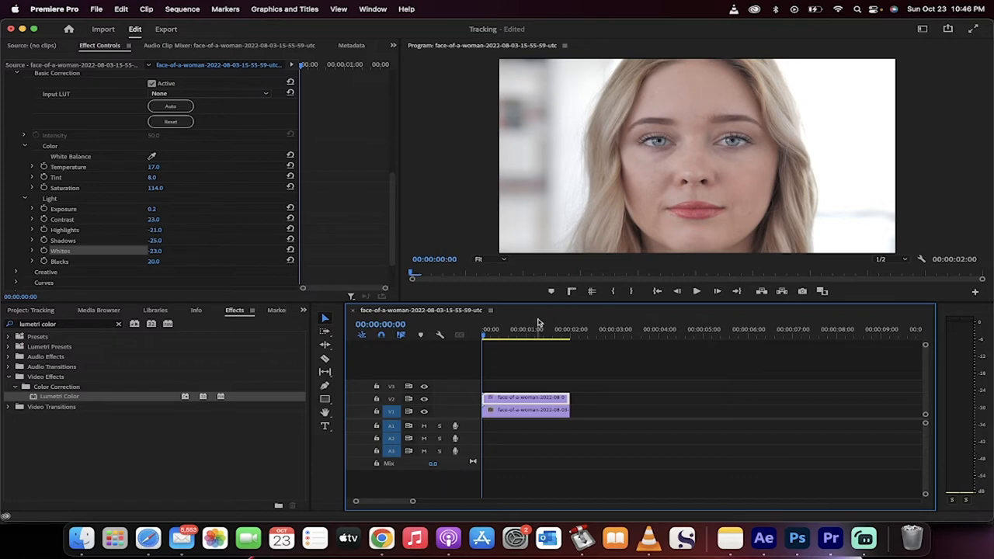
mouse_move(555, 282)
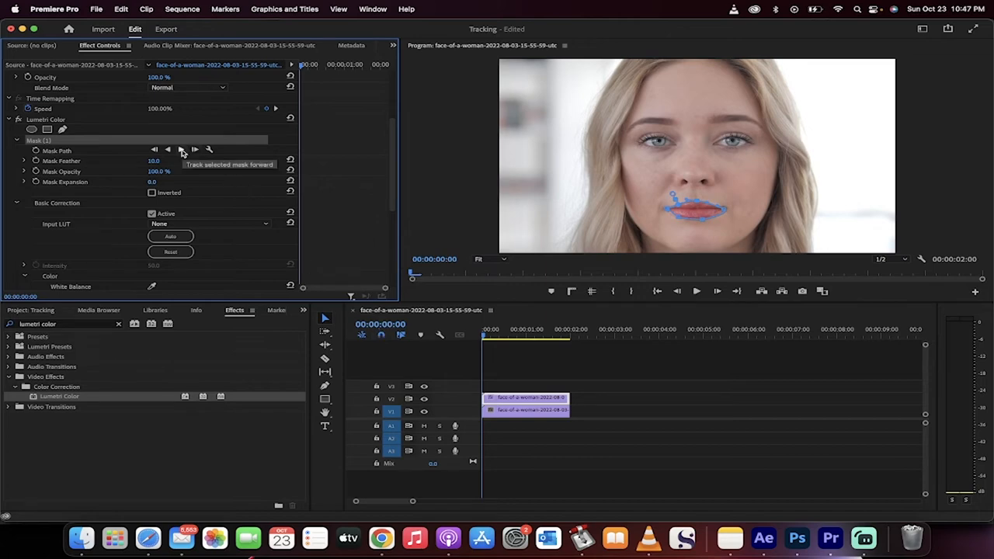
Track the lip mask forward through the clip and scrub the playhead to verify it follows
left_click(194, 149)
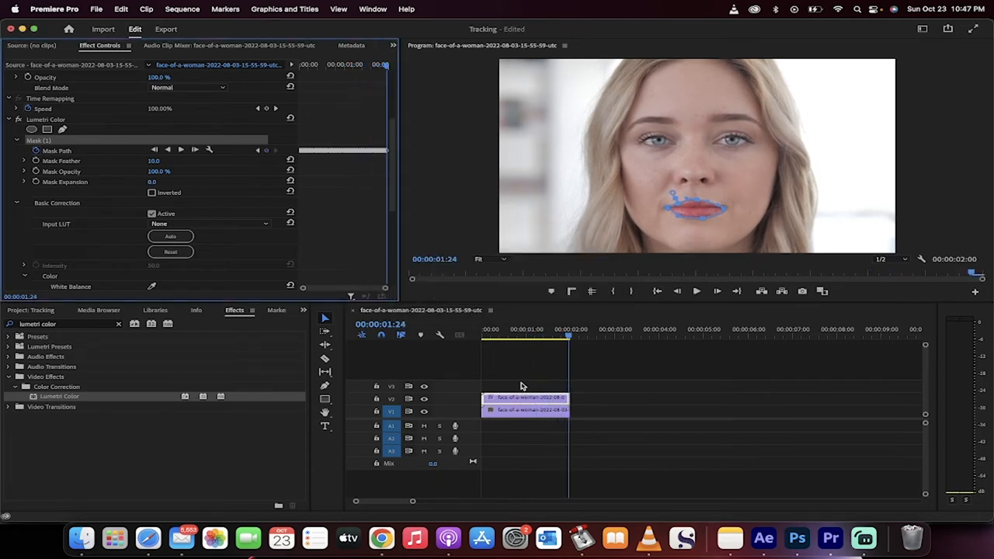
left_click(516, 336)
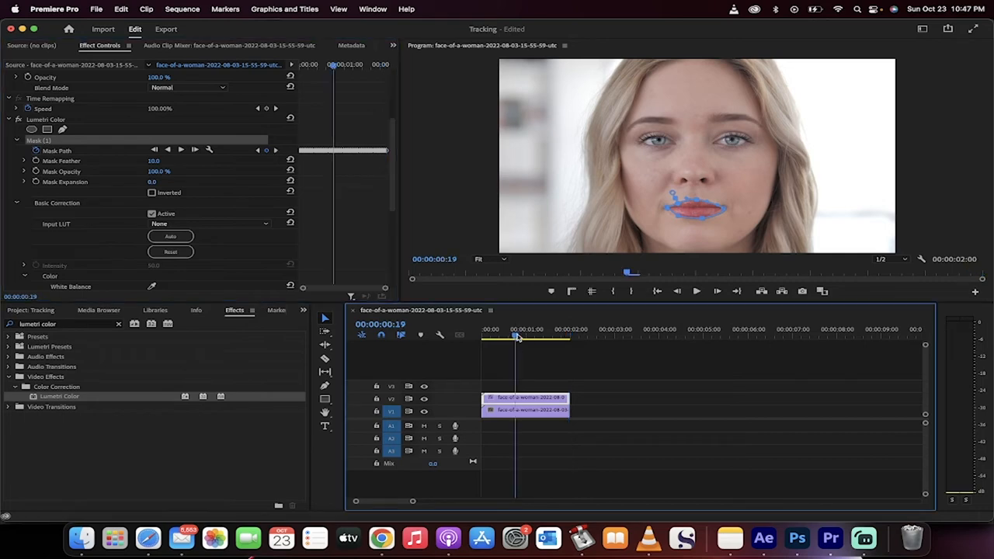
left_click_drag(517, 336, 510, 335)
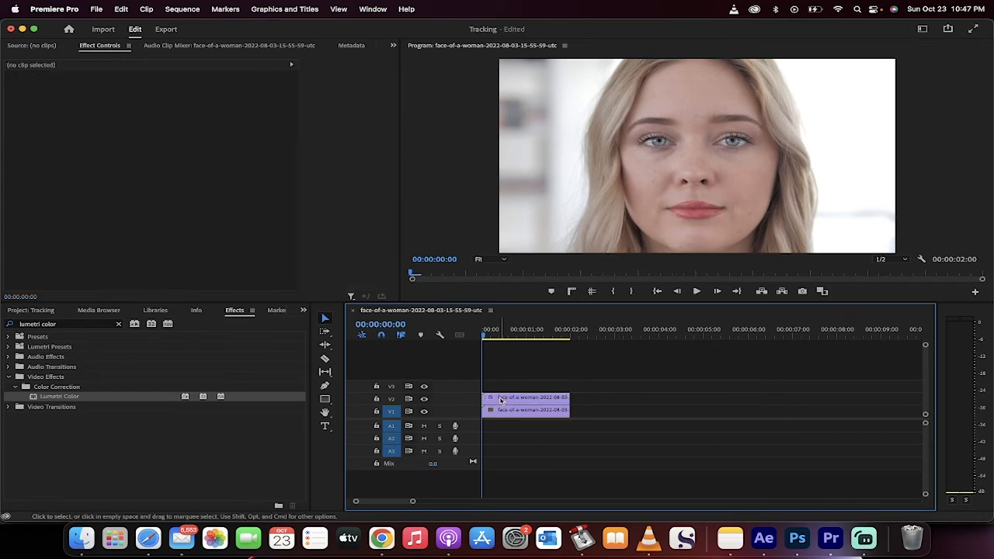
Add a second Lumetri Color effect to the selected V2 clip
left_click(526, 398)
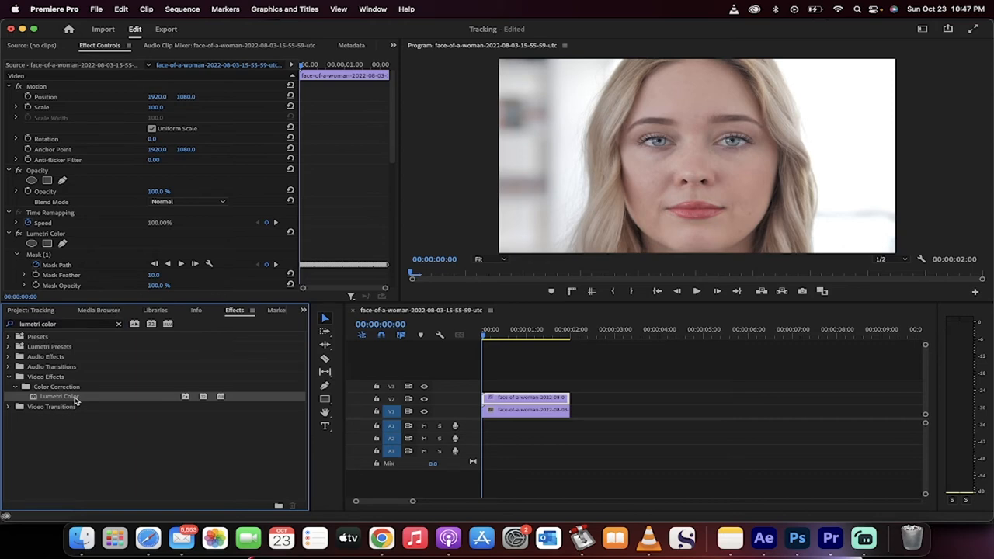
left_click_drag(74, 399, 532, 399)
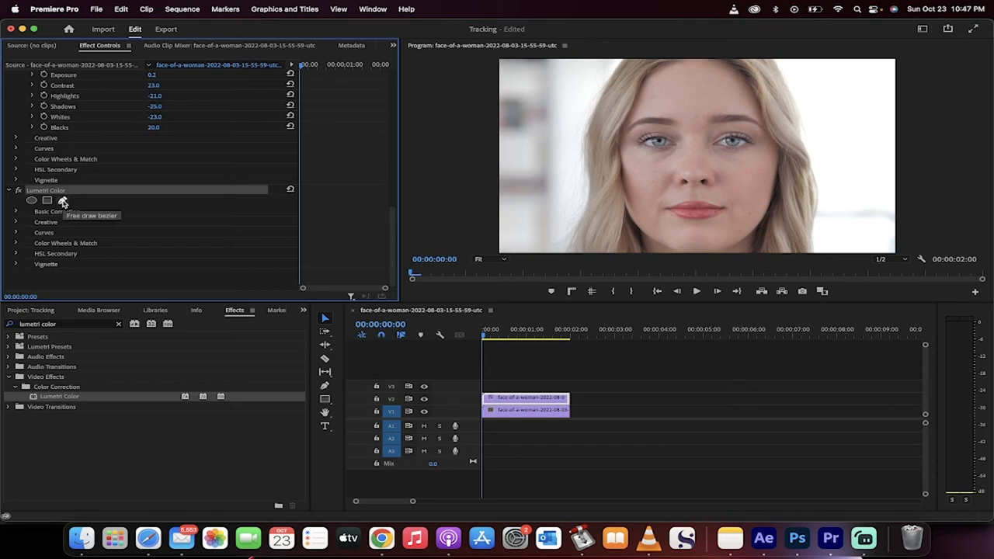
left_click(62, 200)
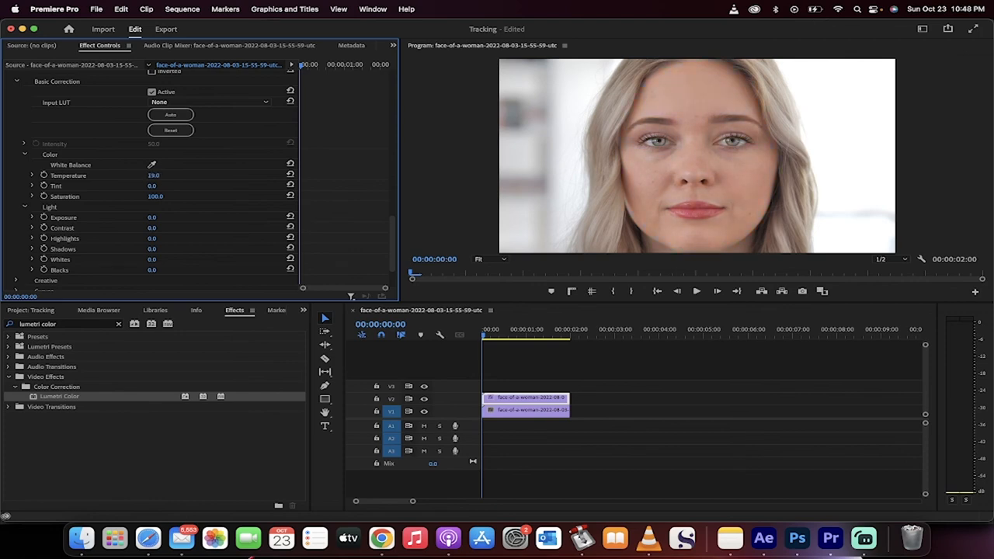
Draw a face mask with Temperature 19 and Mask Feather 47, then track it forward
left_click(170, 130)
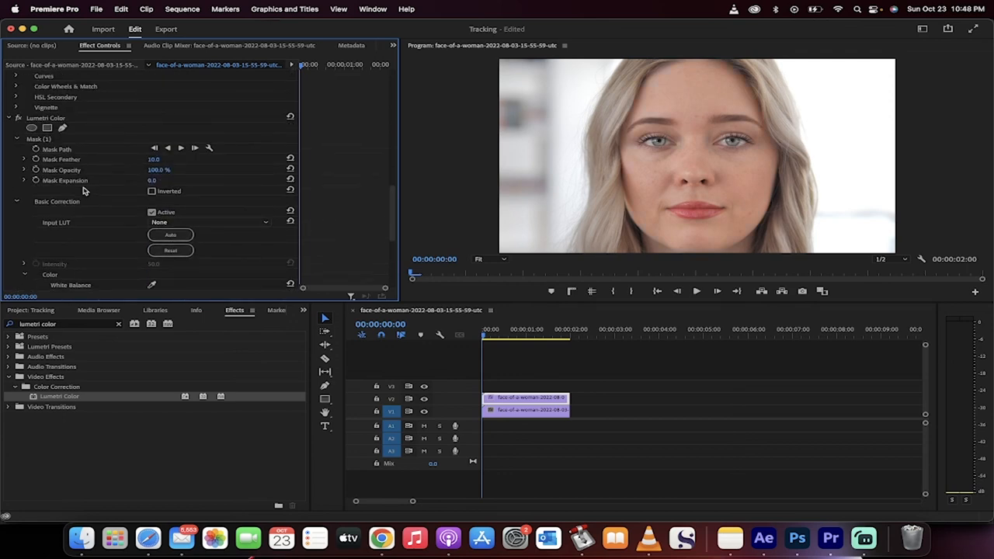
left_click_drag(153, 160, 179, 159)
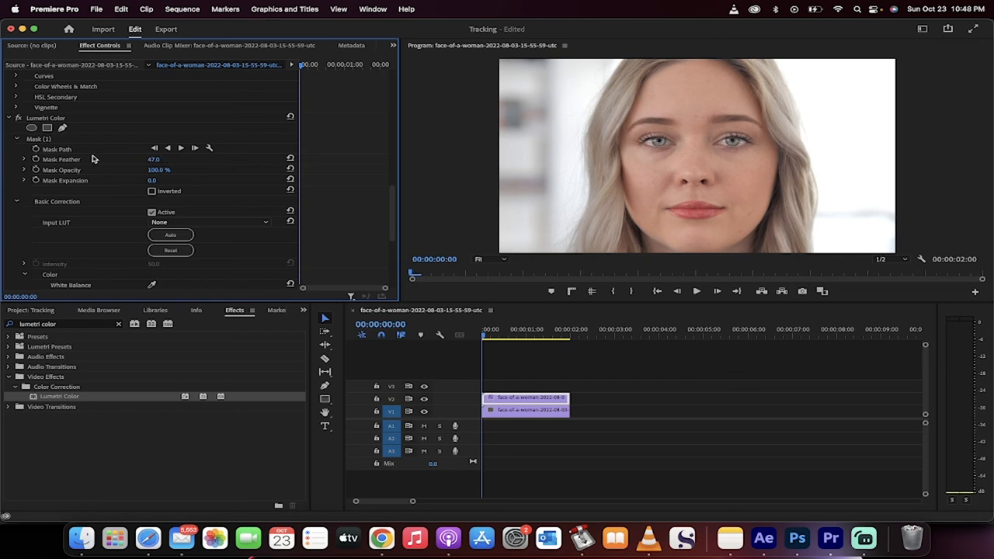
left_click(56, 149)
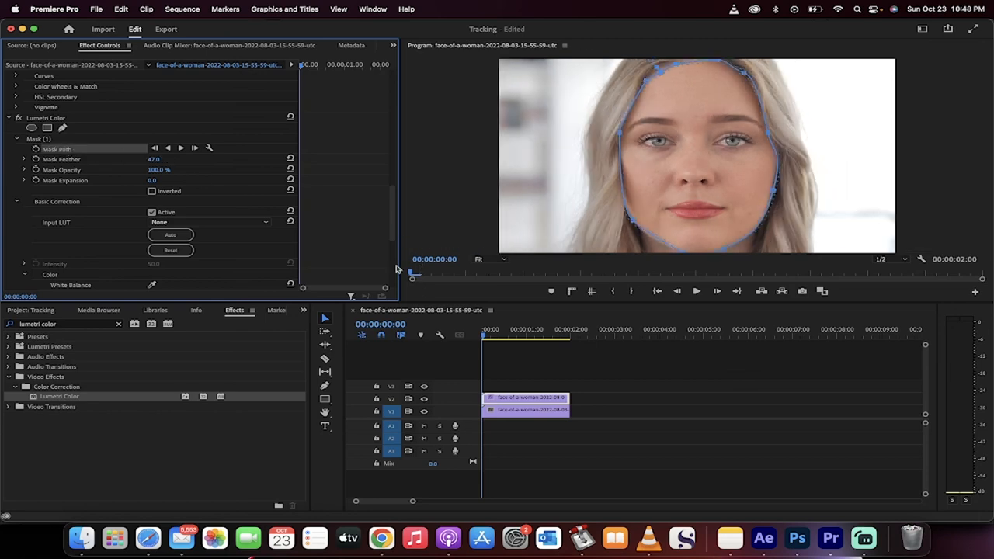
mouse_move(180, 149)
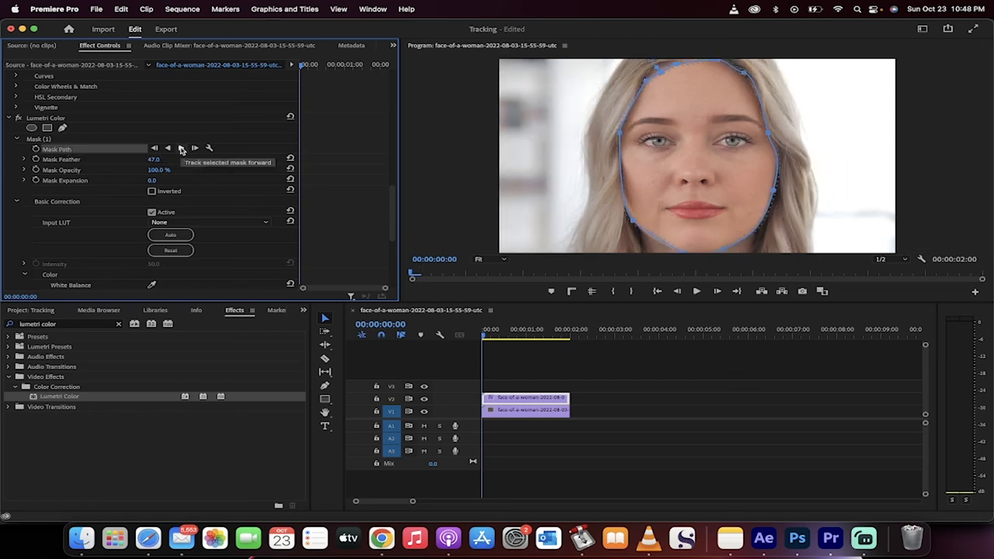
left_click(181, 147)
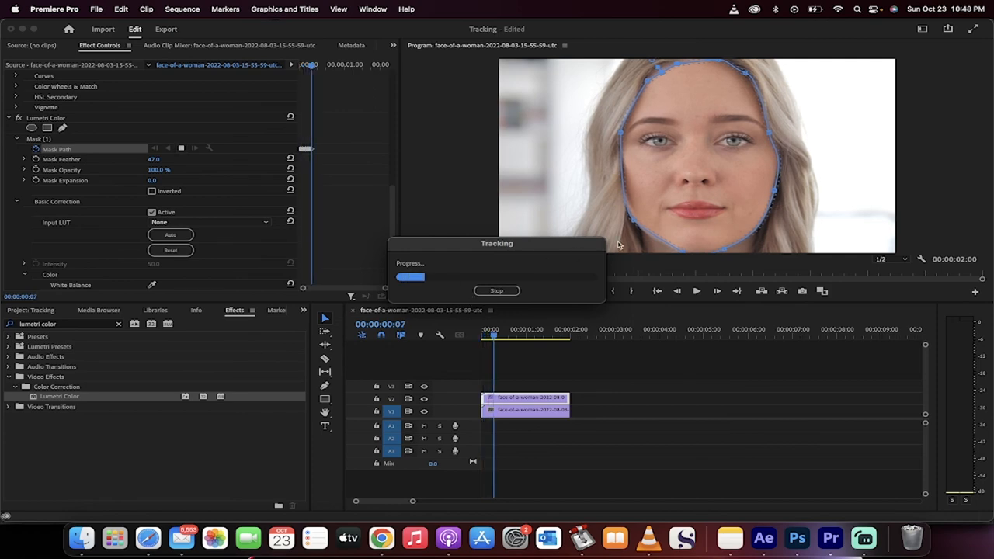